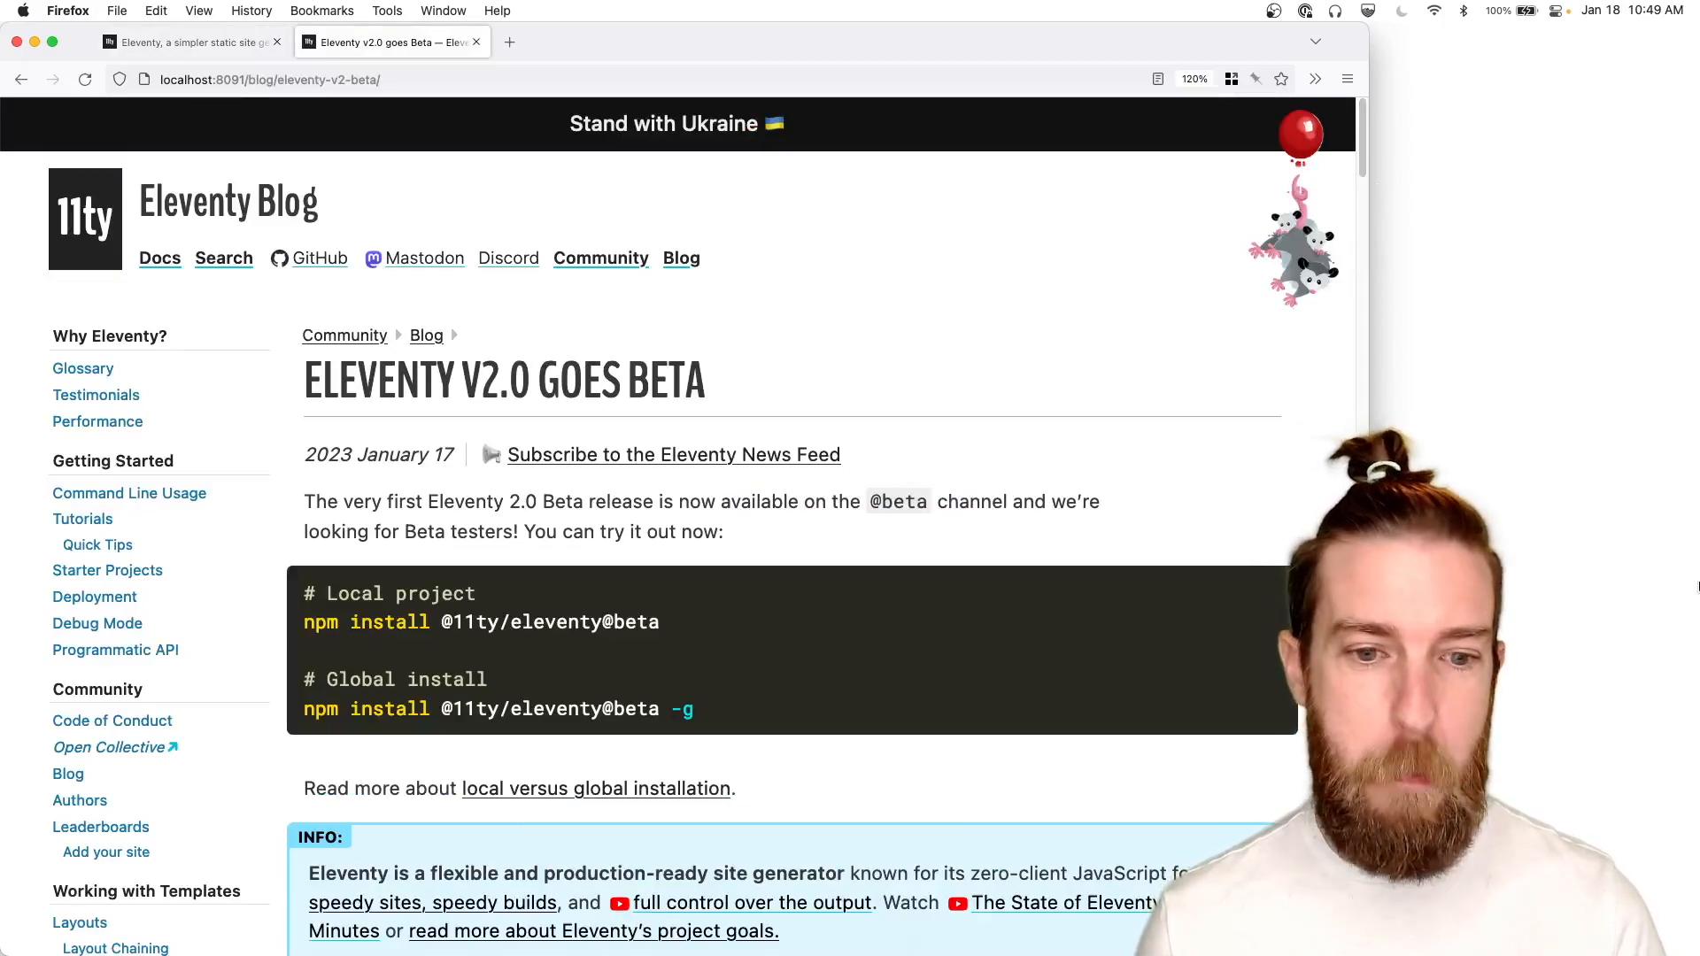
{"action": "scroll", "scroll_direction": "down", "scroll_amount": 3}
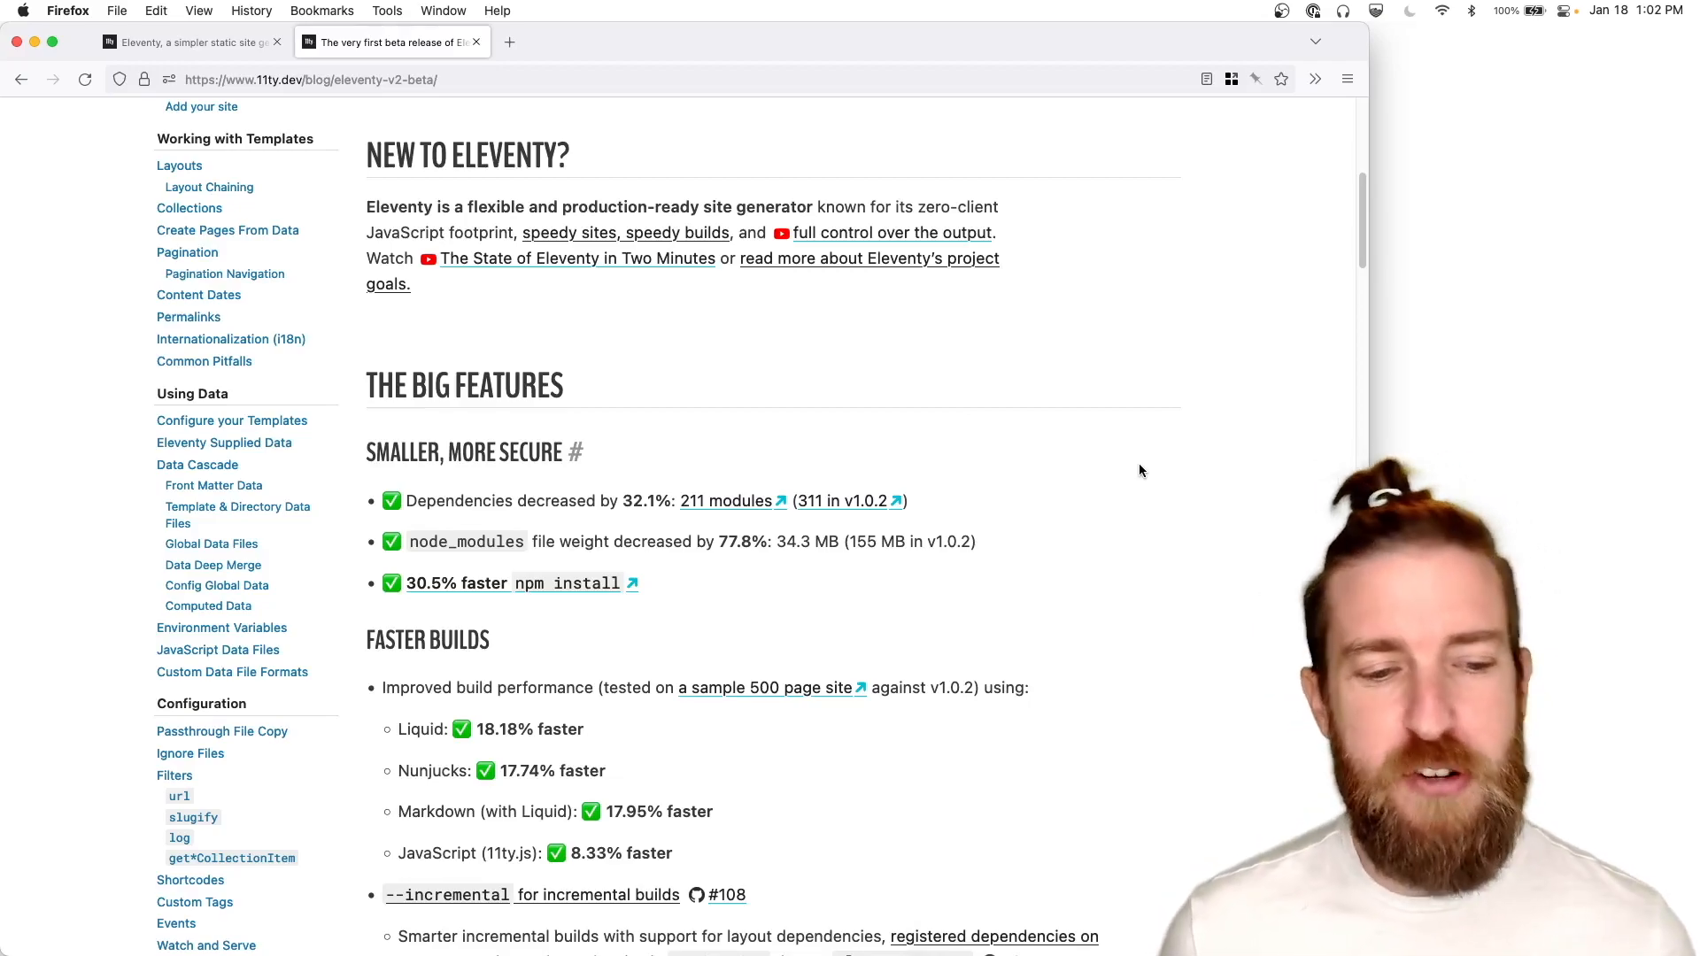
{"action": "scroll", "scroll_direction": "down", "scroll_amount": 3}
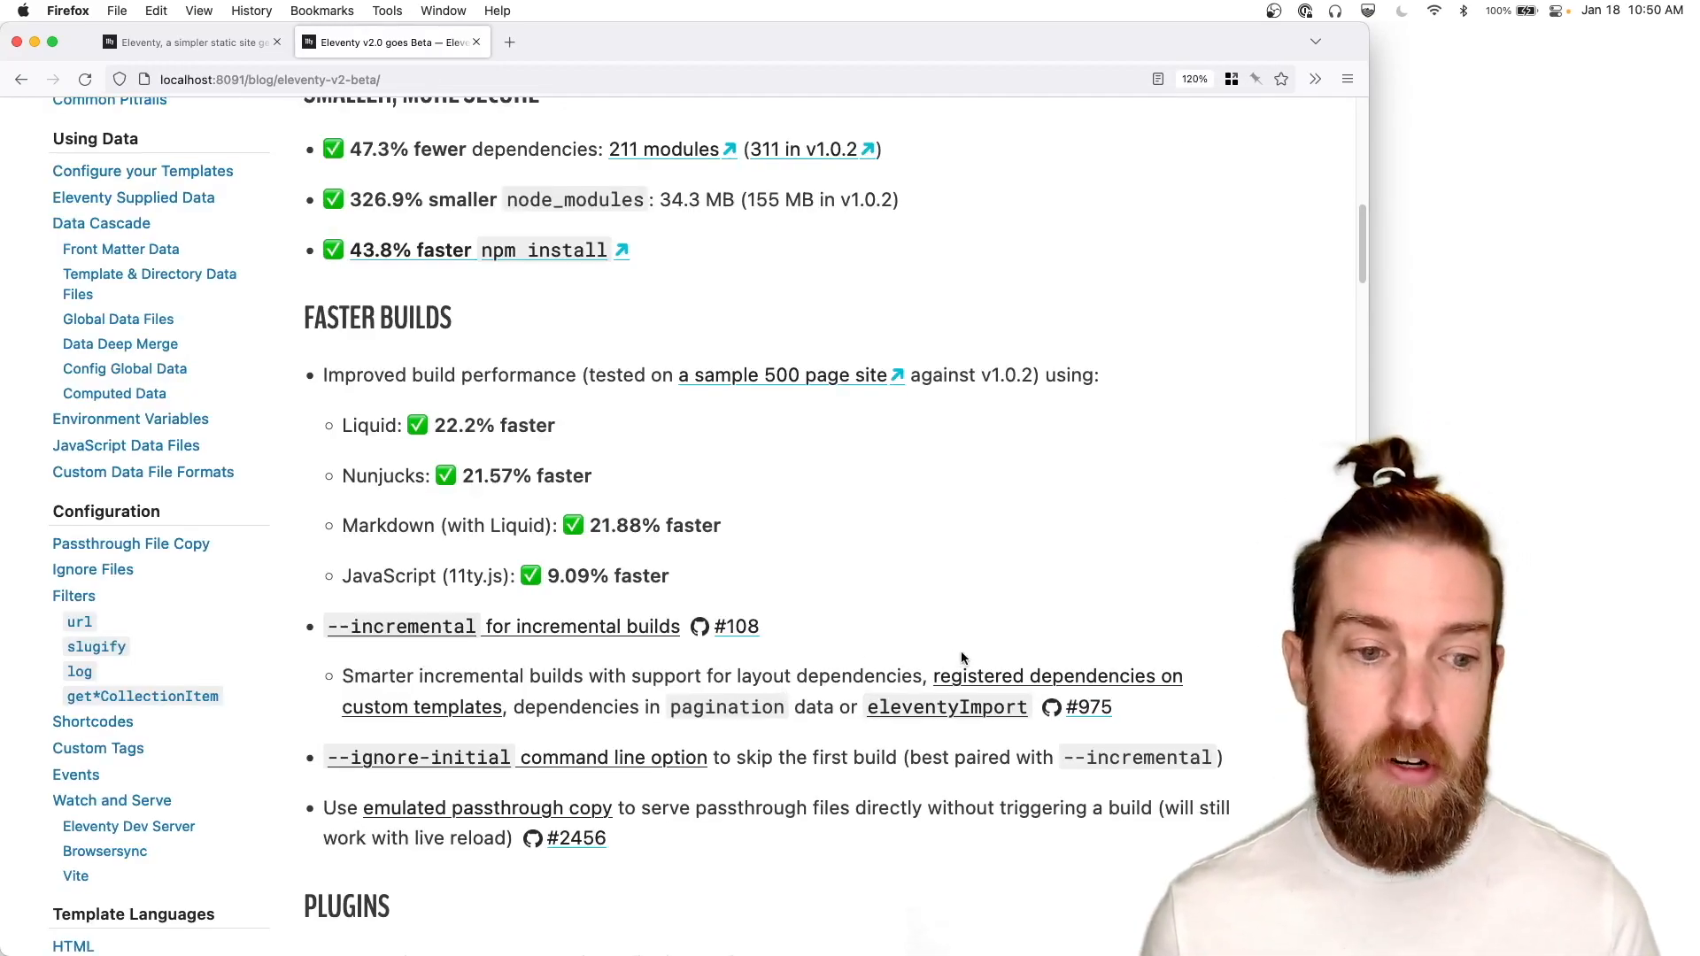
{"action": "scroll", "scroll_direction": "down", "scroll_amount": 3}
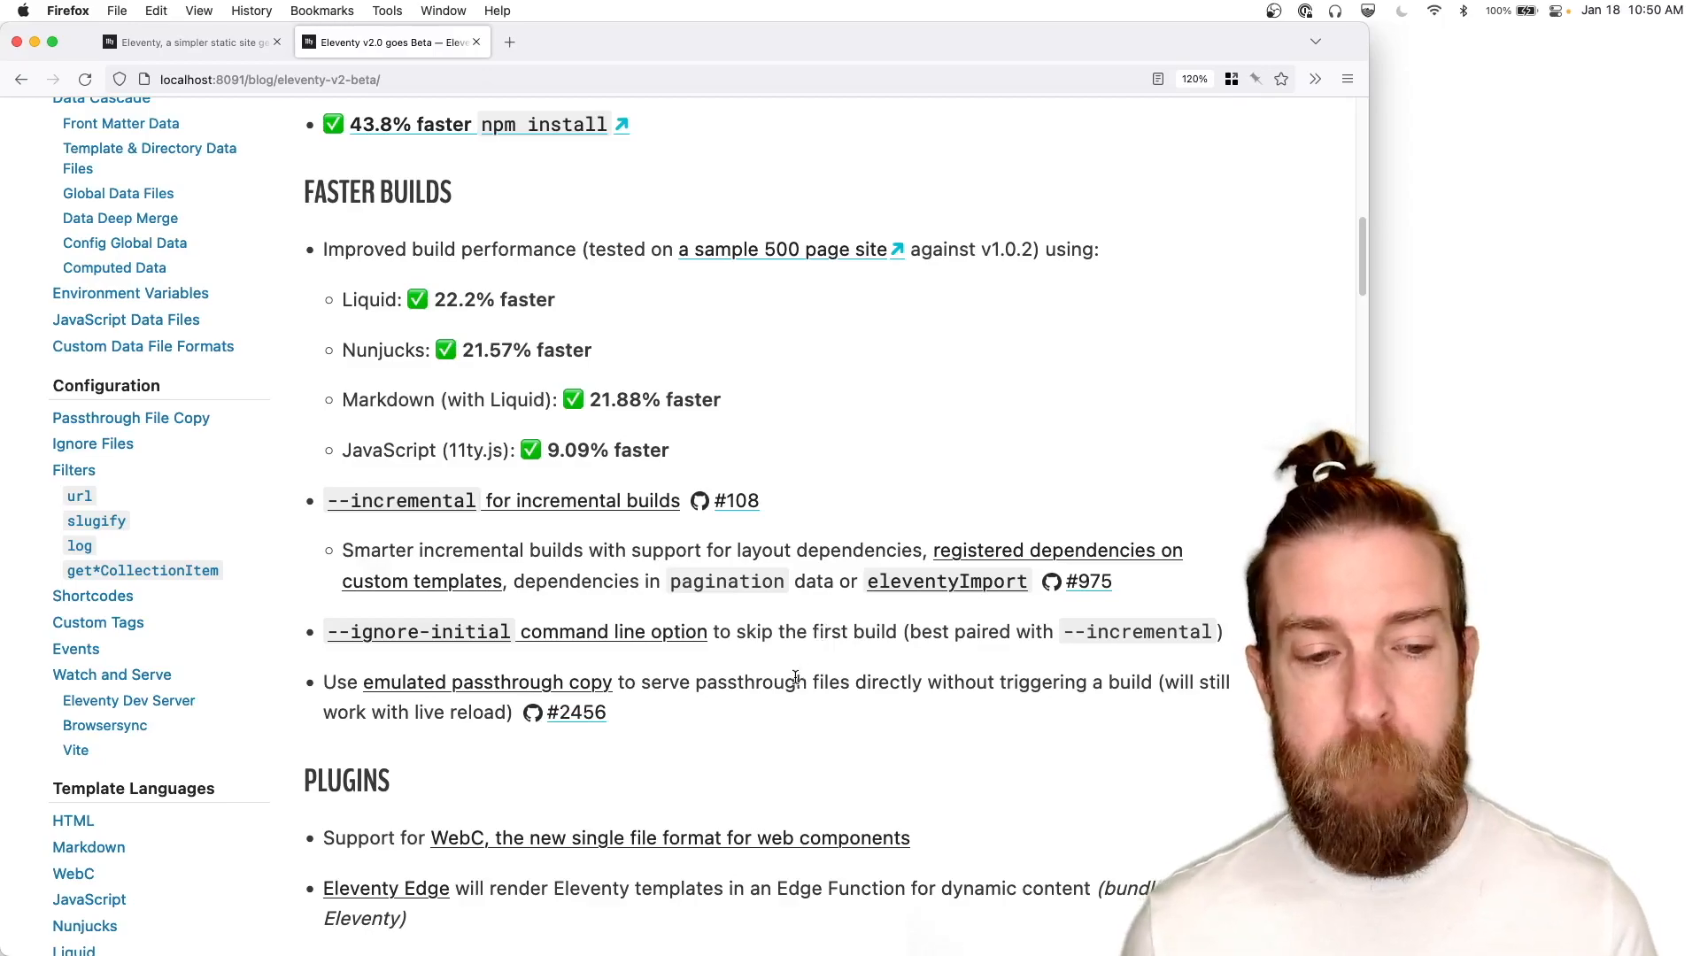
{"action": "scroll", "scroll_direction": "down", "scroll_amount": 3}
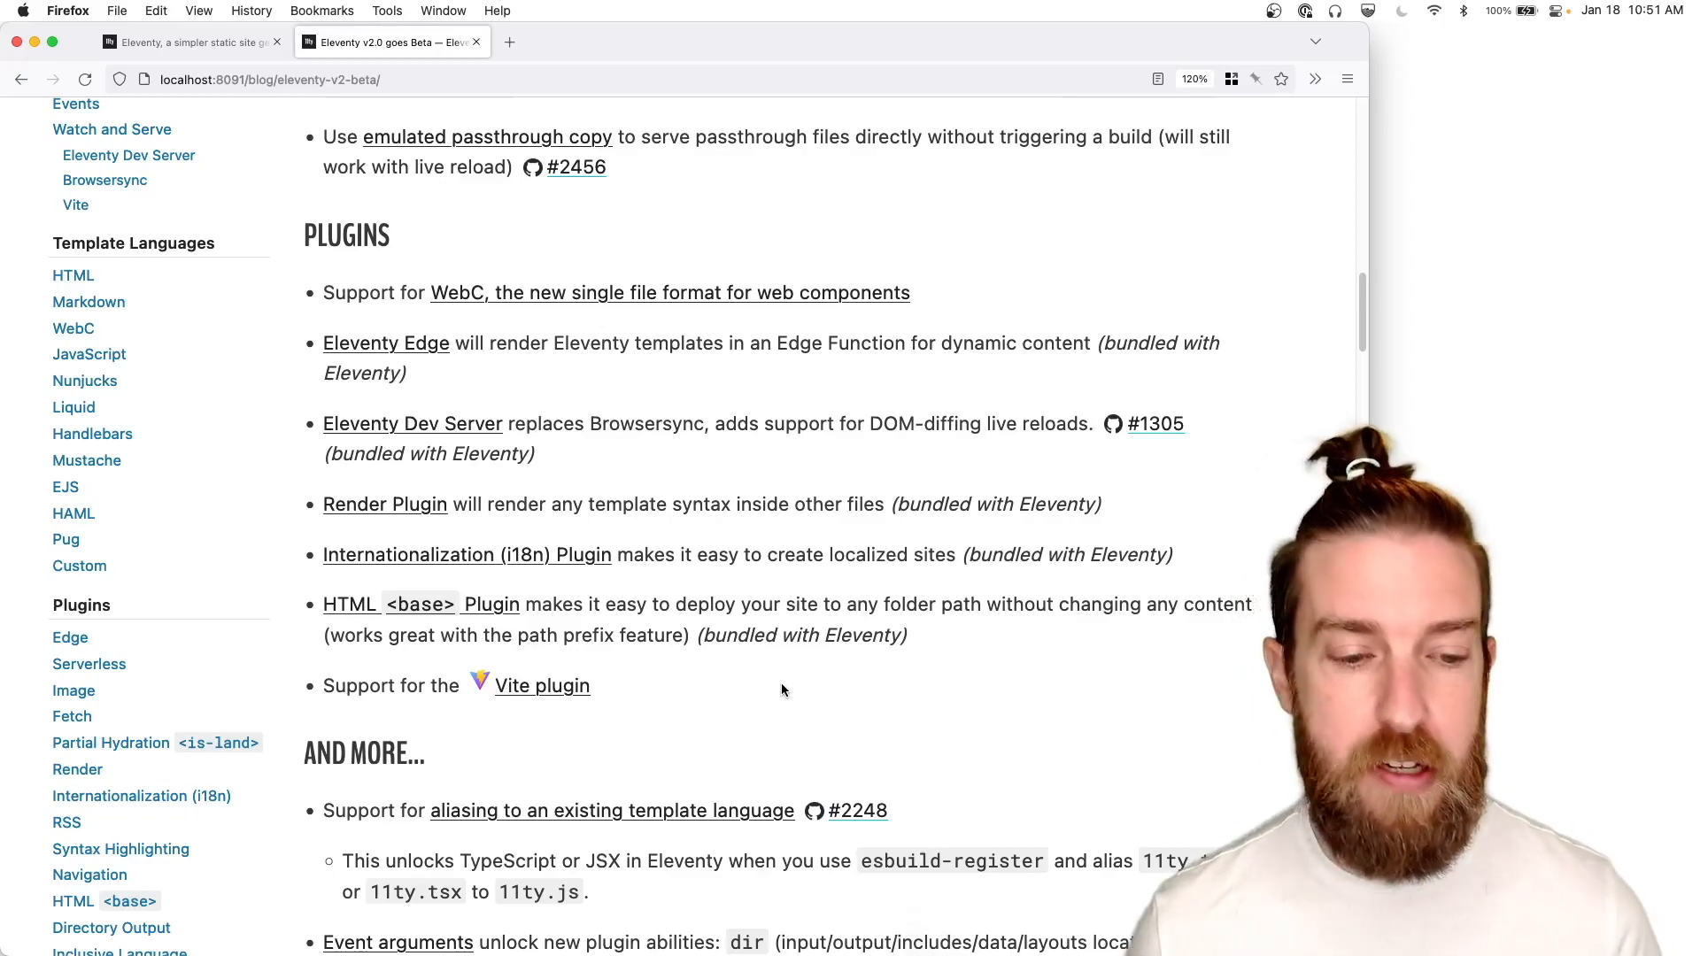
{"action": "scroll", "scroll_direction": "down", "scroll_amount": 3}
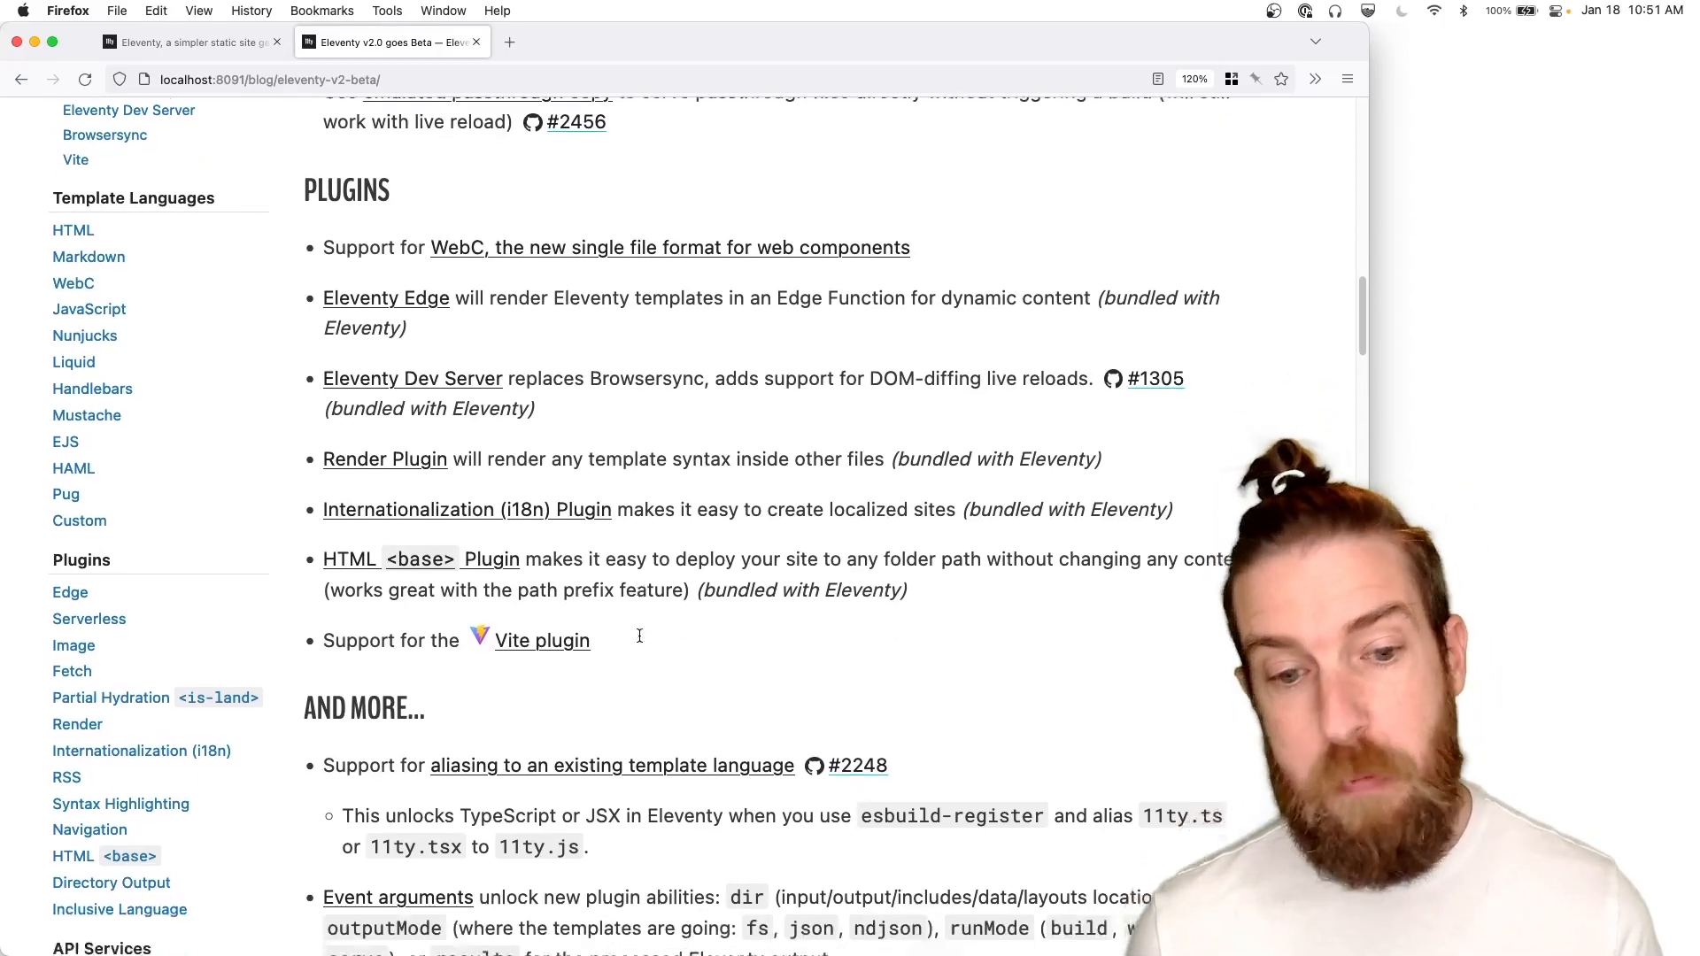
{"action": "scroll", "scroll_direction": "down", "scroll_amount": 3}
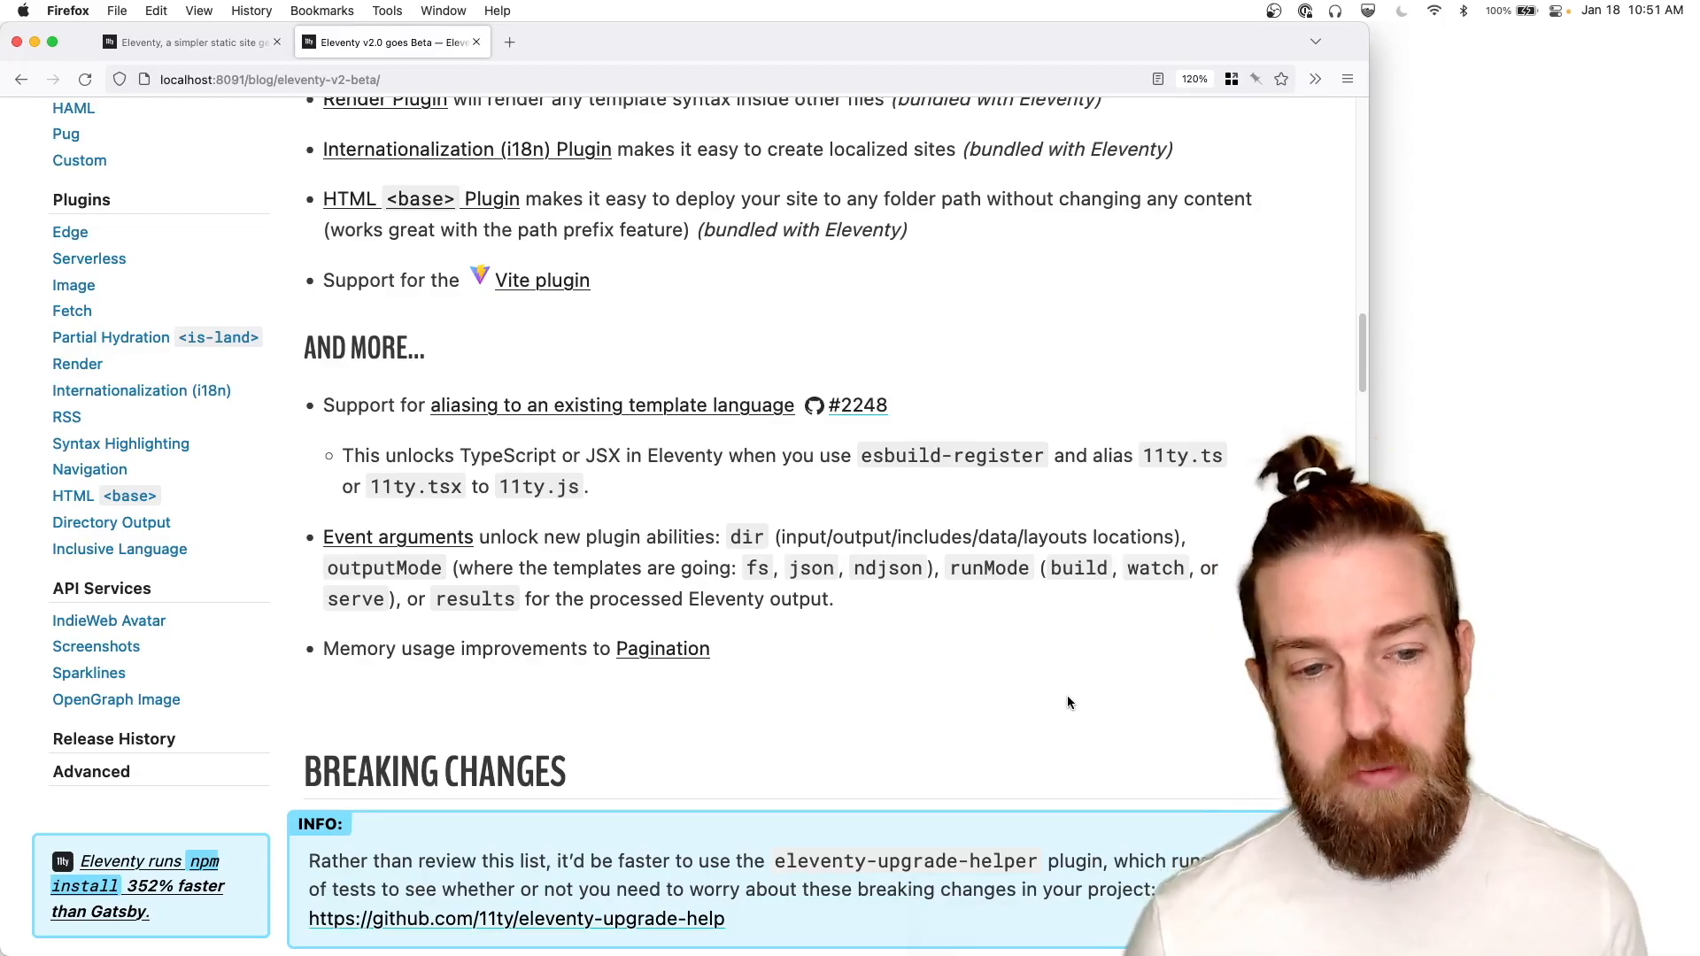
{"action": "scroll", "scroll_direction": "down", "scroll_amount": 3}
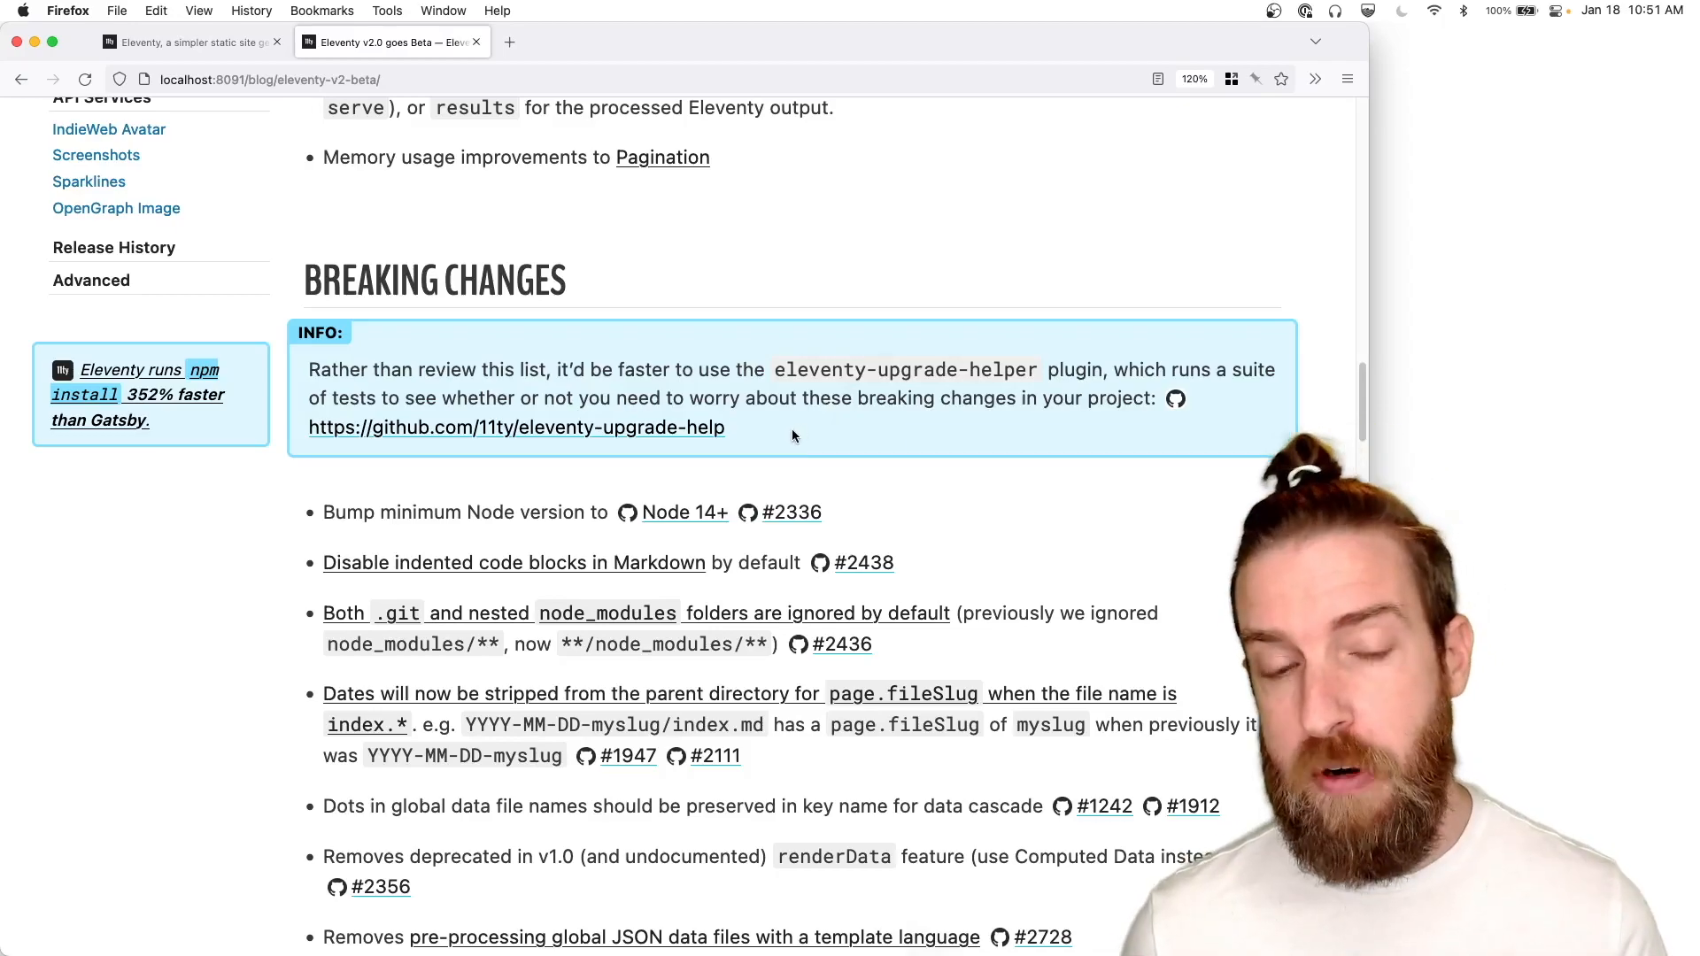
{"action": "scroll", "scroll_direction": "down", "scroll_amount": 3}
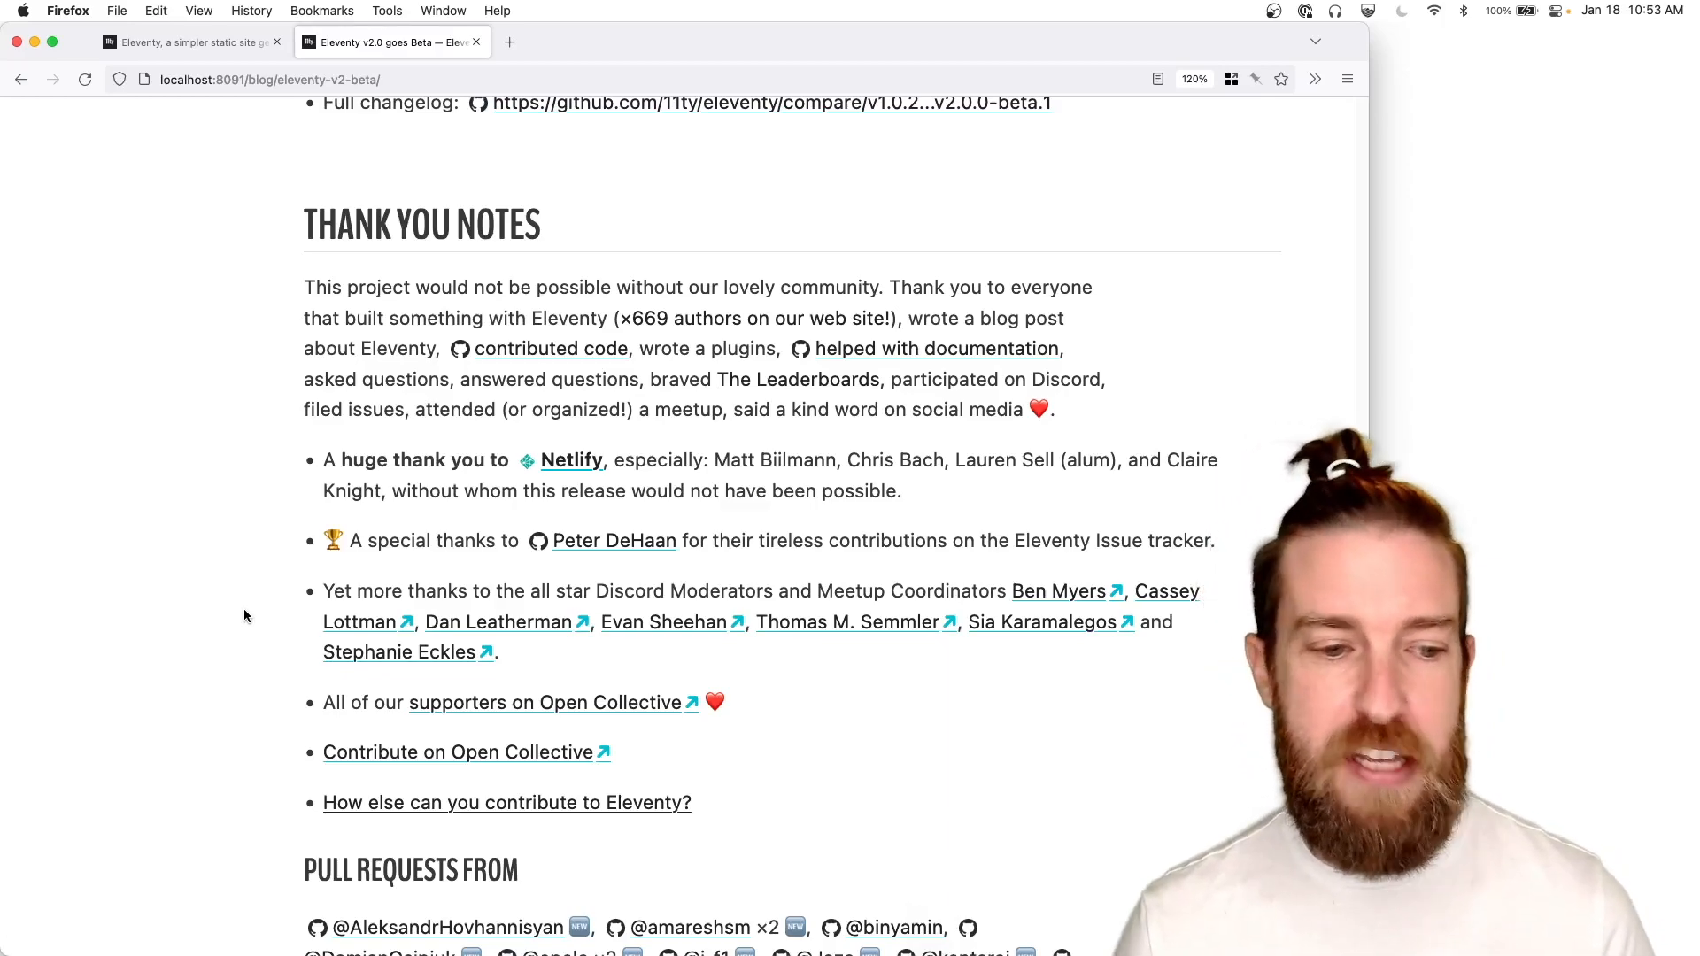
{"action": "scroll", "scroll_direction": "down", "scroll_amount": 3}
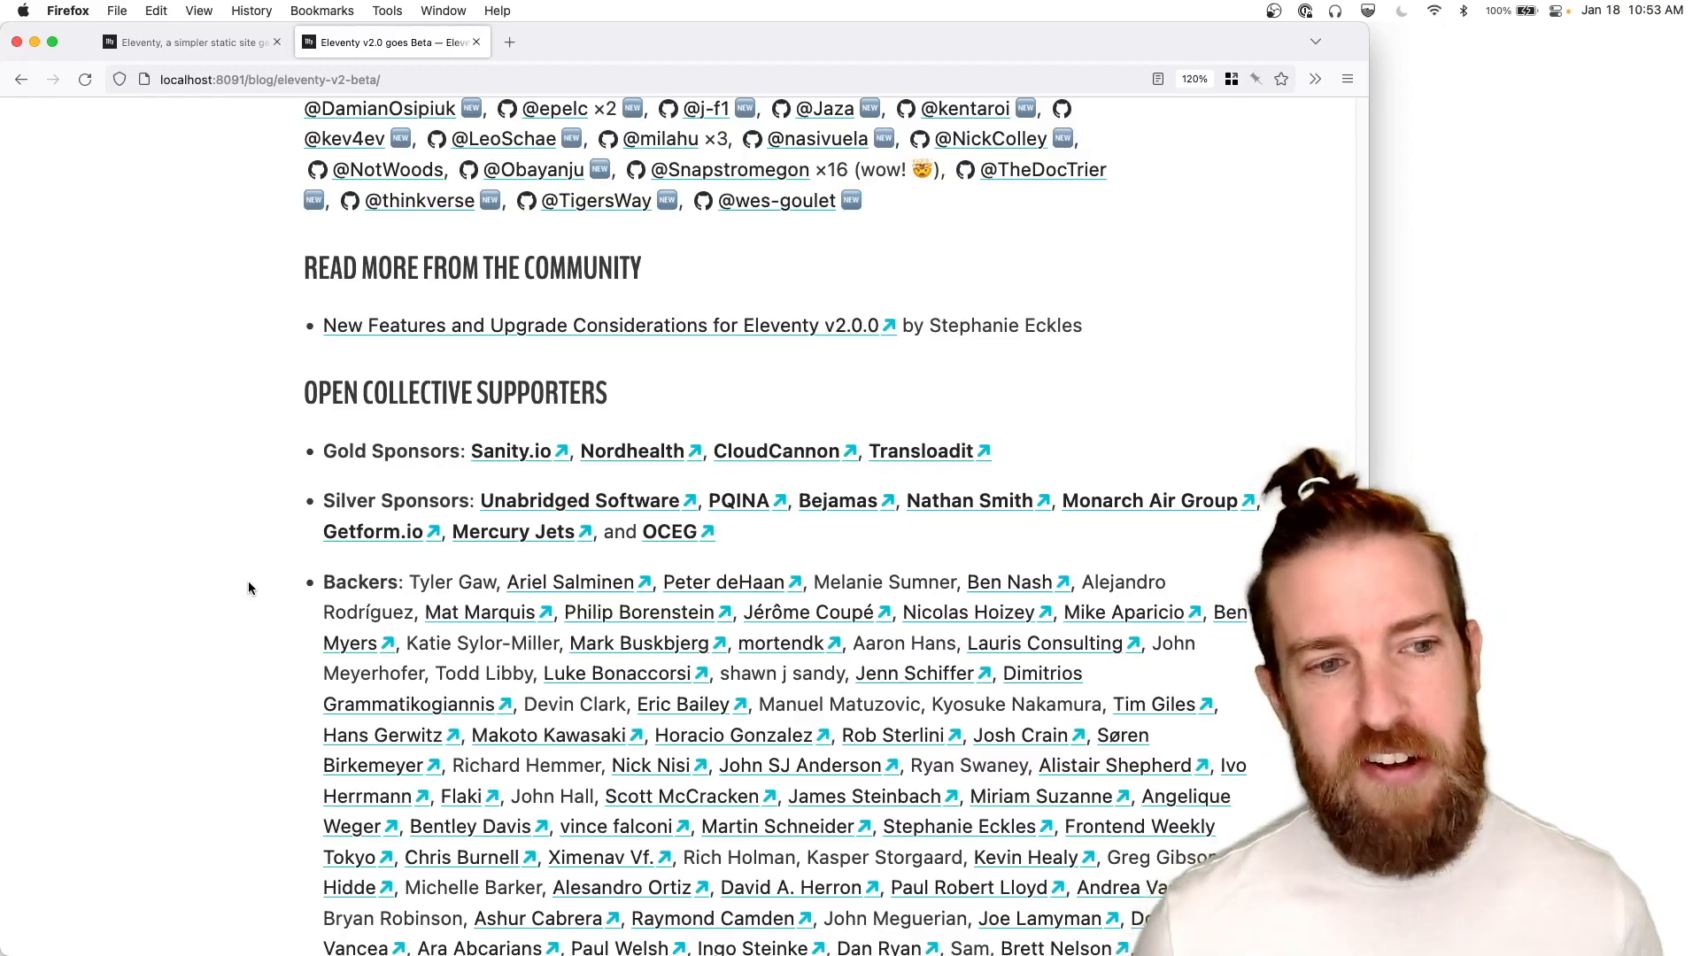
{"action": "scroll", "scroll_direction": "down", "scroll_amount": 3}
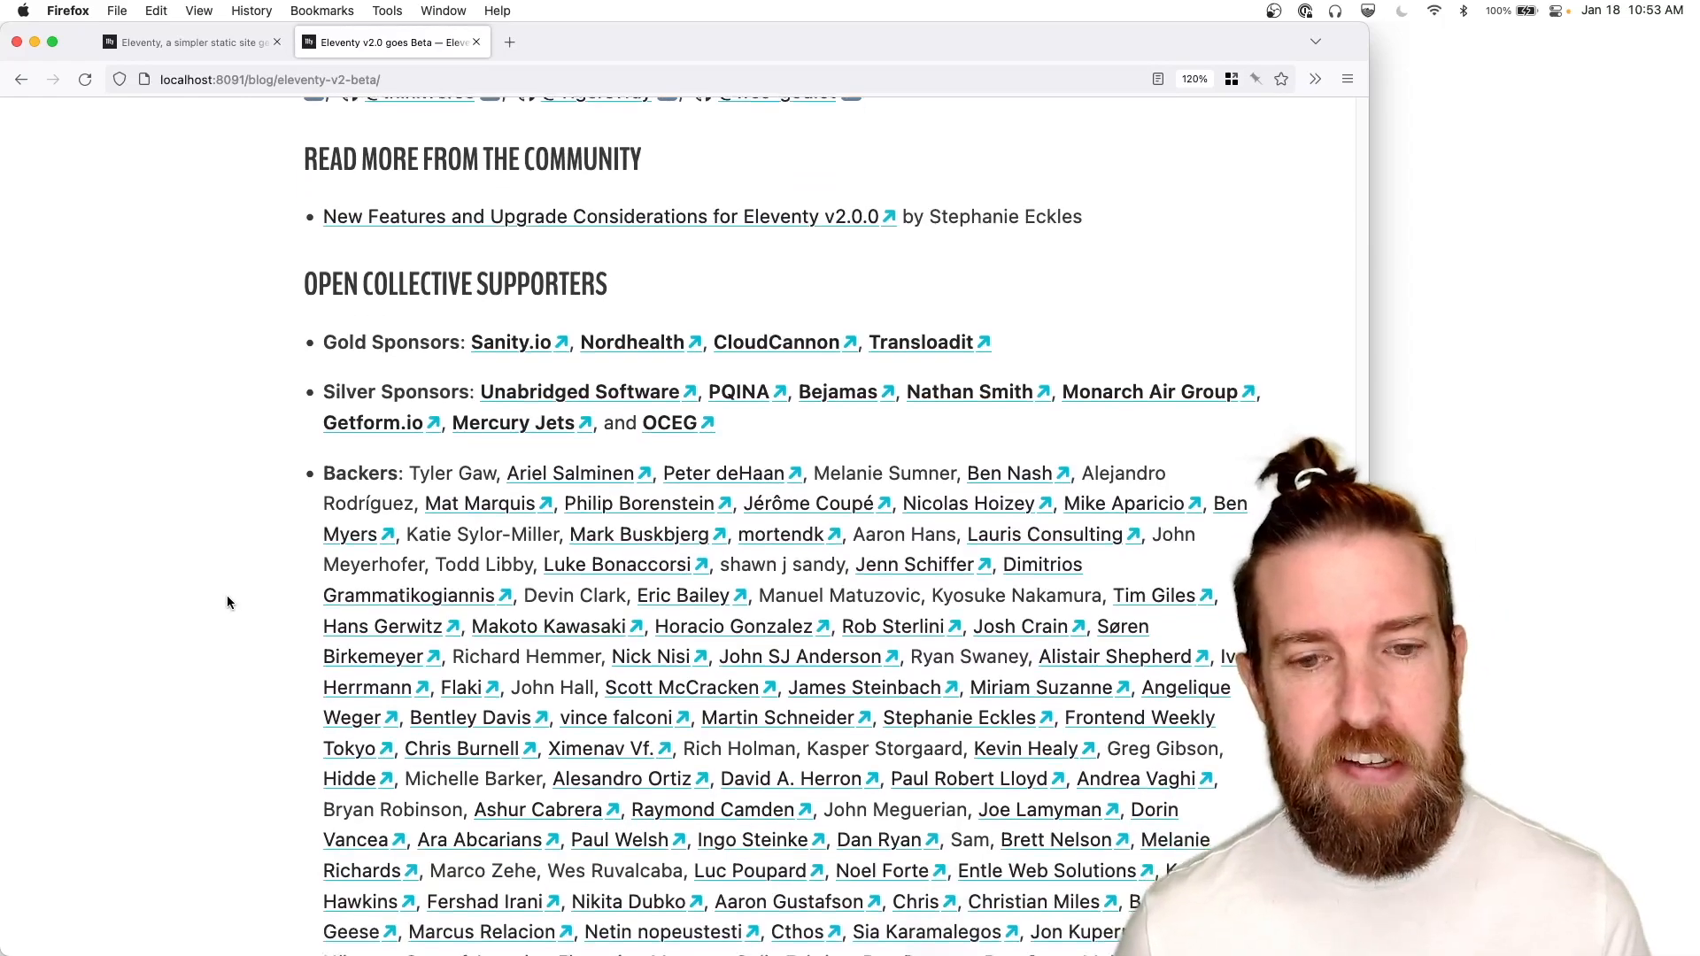
{"action": "scroll", "scroll_direction": "down", "scroll_amount": 3}
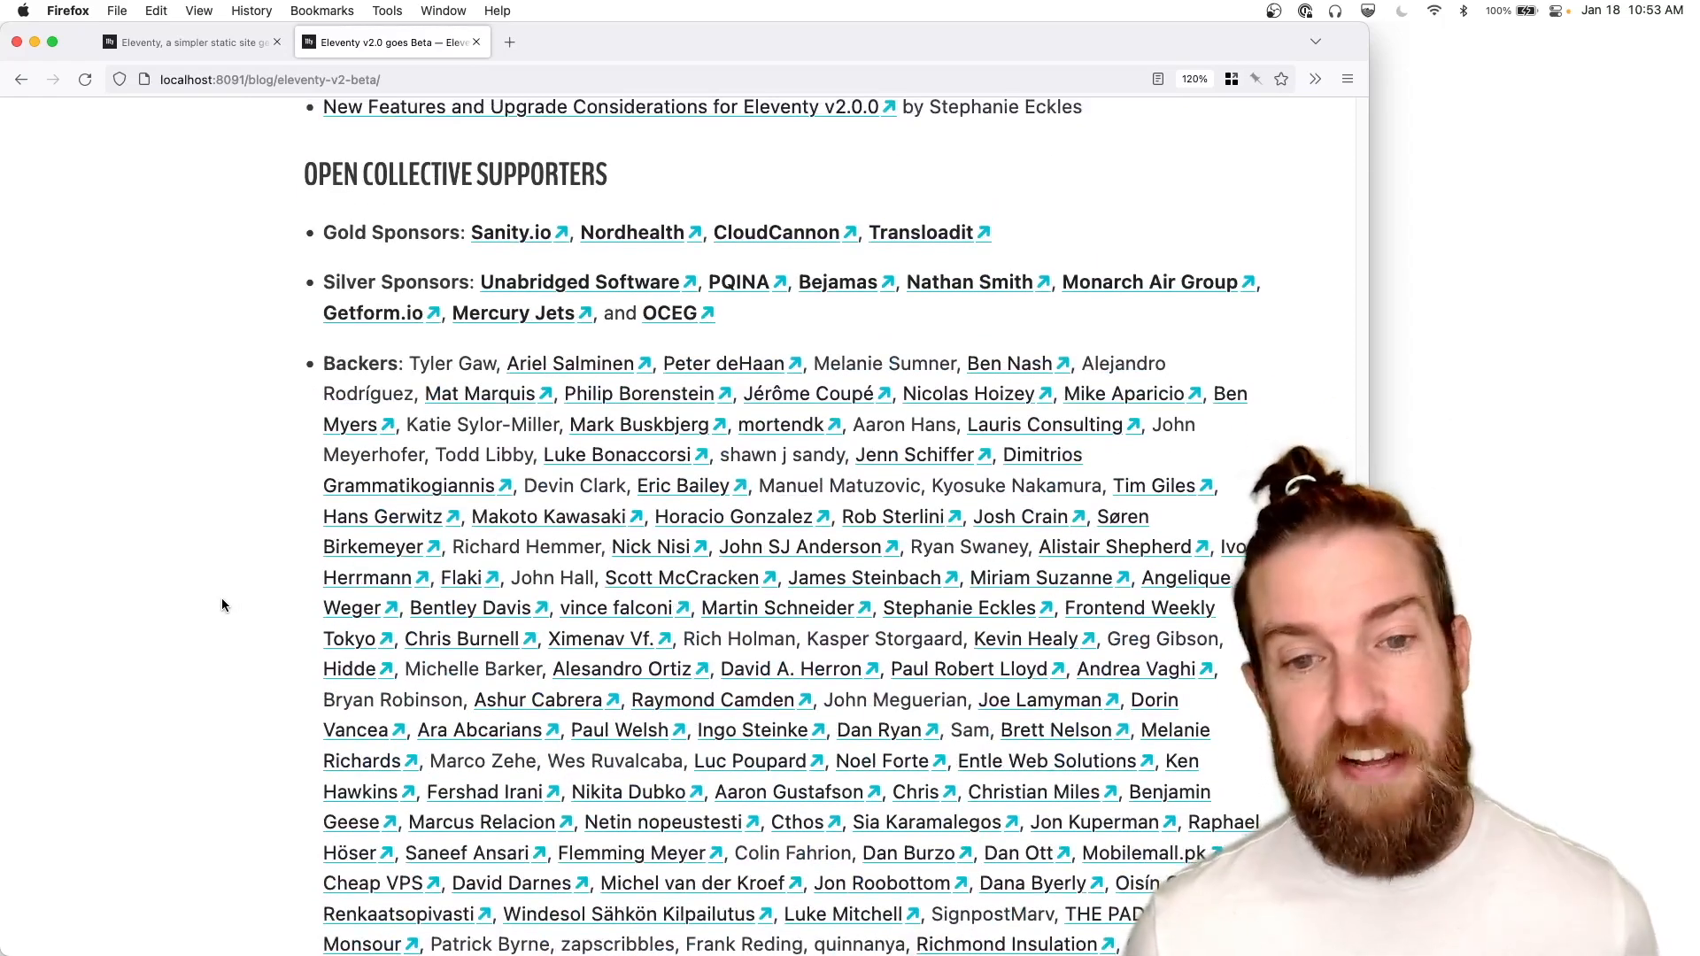